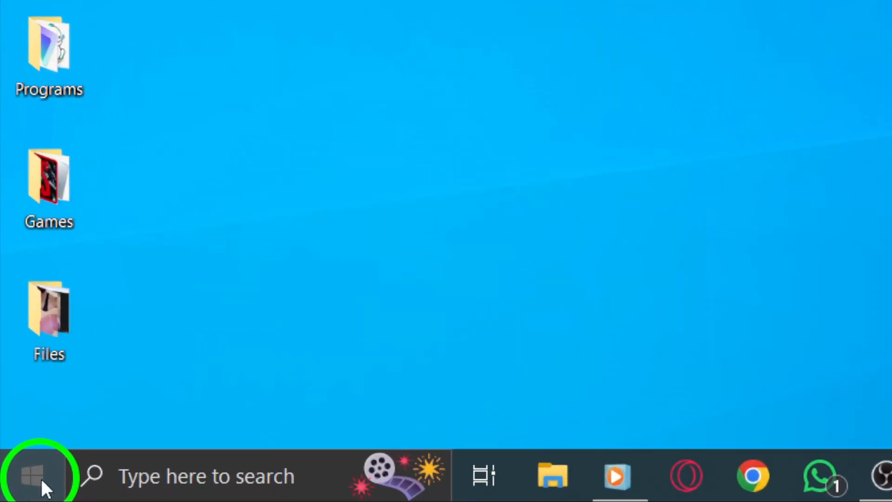
# Open the Windows Start menu from the taskbar.
pyautogui.click(35, 475)
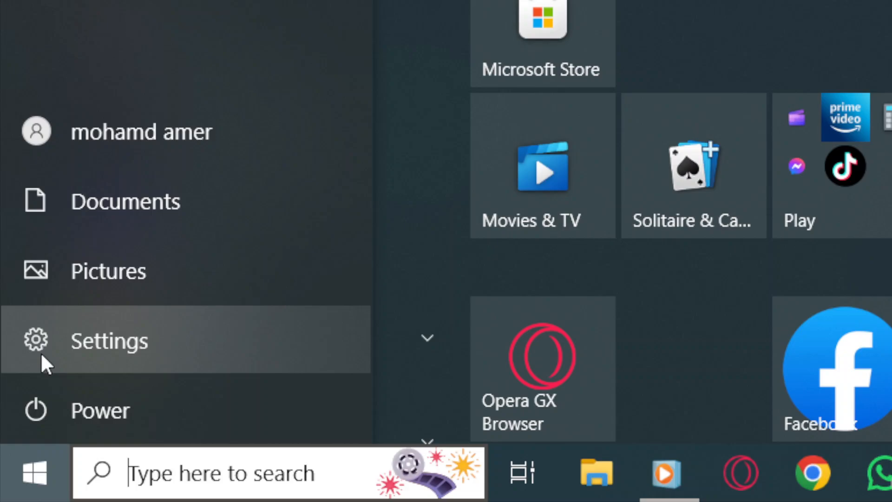
# Launch Settings from the Start menu and go to the Privacy category.
pyautogui.click(108, 340)
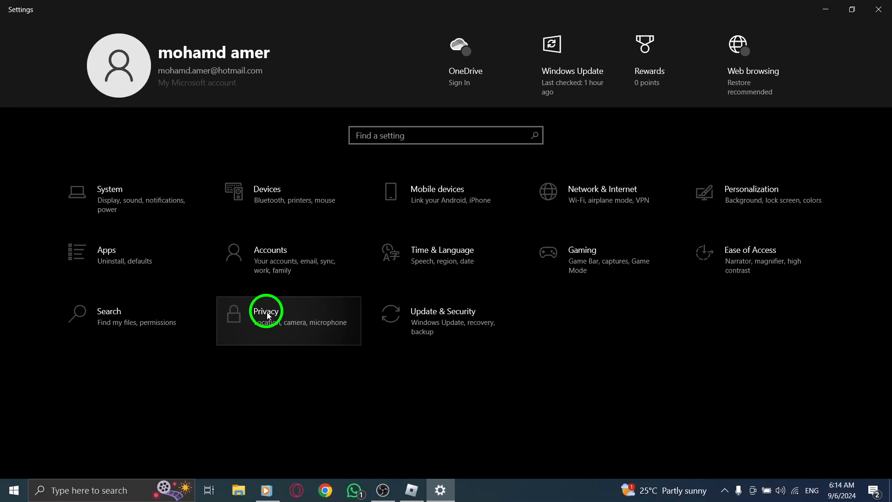
pyautogui.click(266, 311)
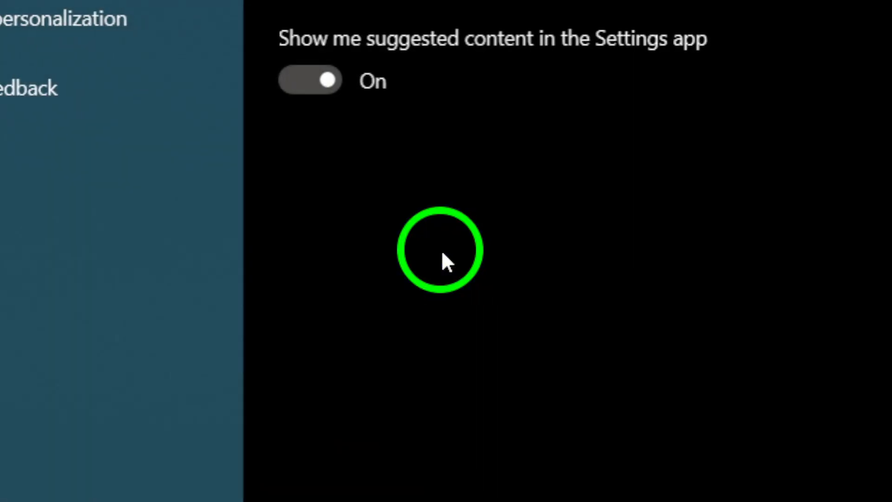
# On the Microphone permissions page, turn 'Allow apps to access your microphone' Off.
pyautogui.click(122, 261)
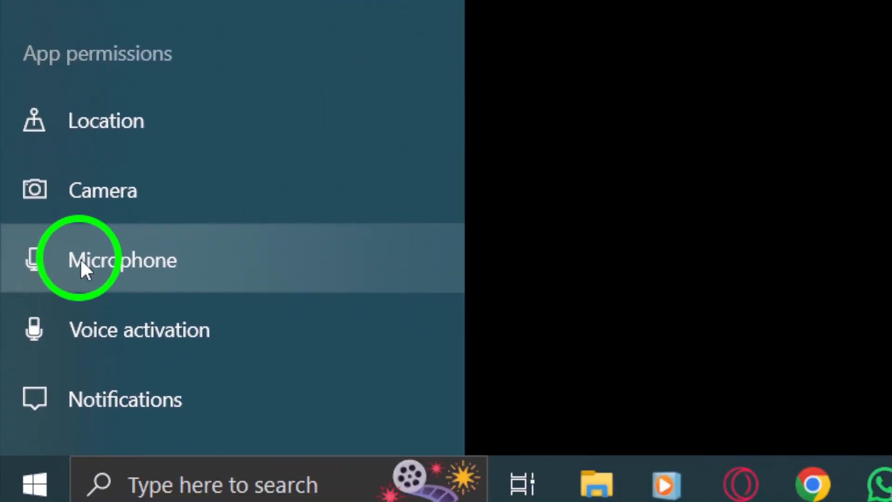
pyautogui.click(122, 259)
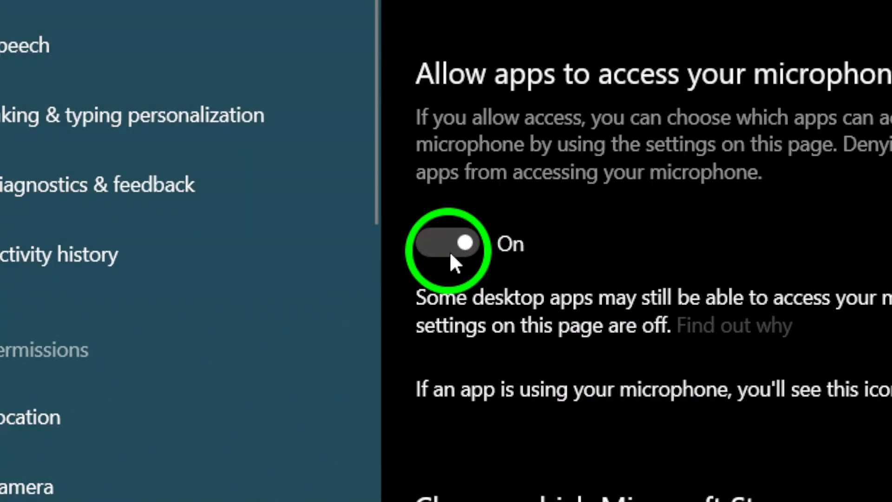
pyautogui.click(447, 245)
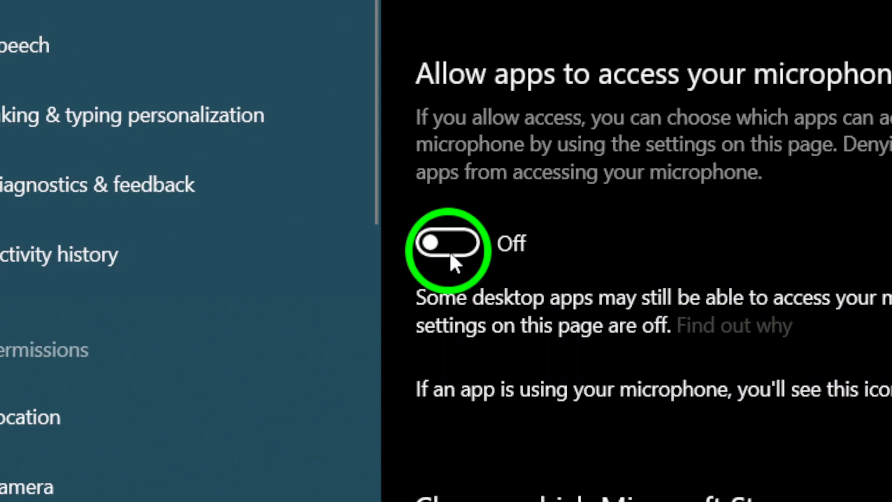
pyautogui.scroll(-3)
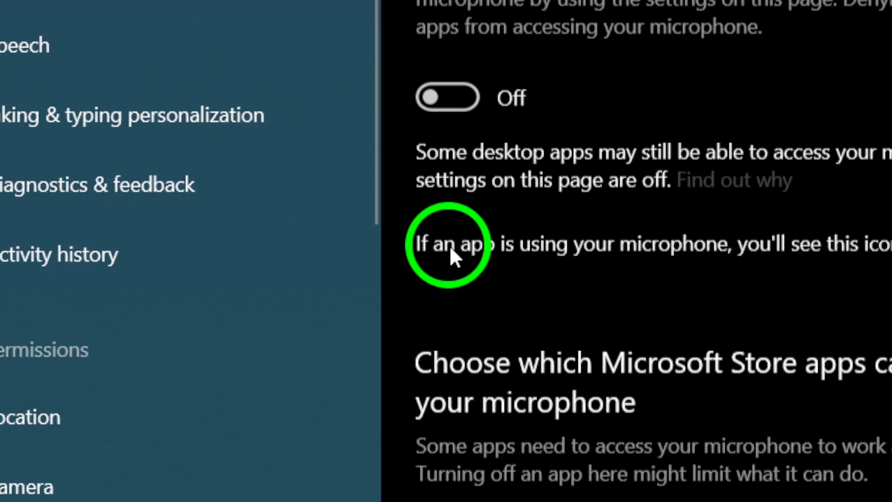
pyautogui.scroll(-3)
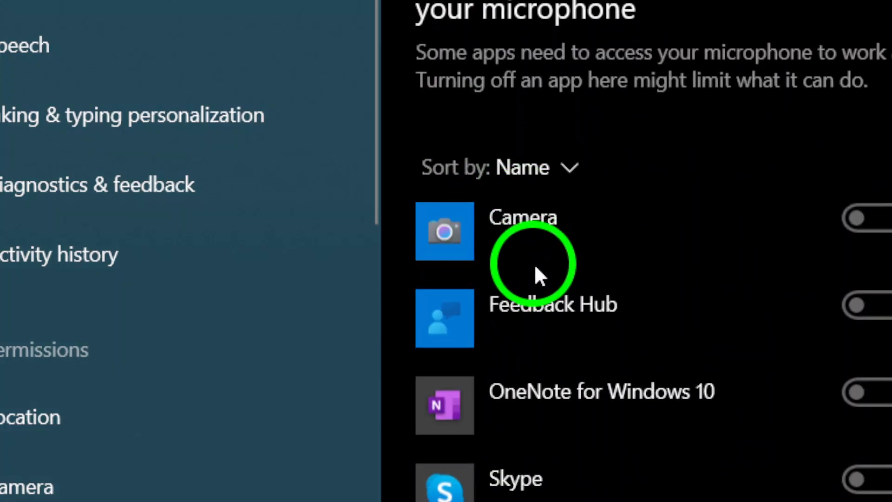
pyautogui.scroll(-3)
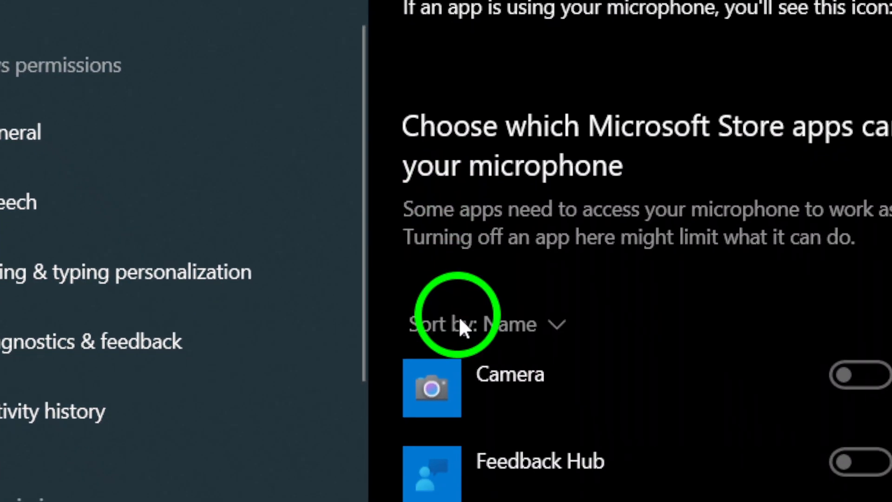
pyautogui.scroll(-3)
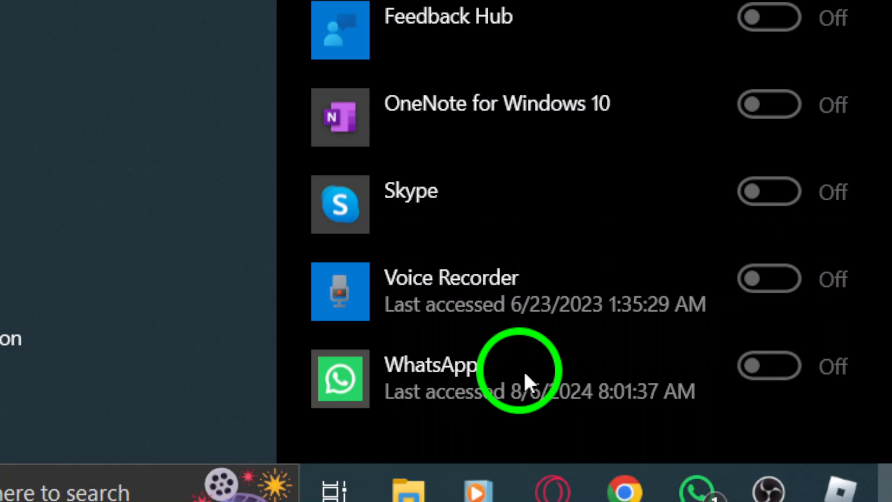